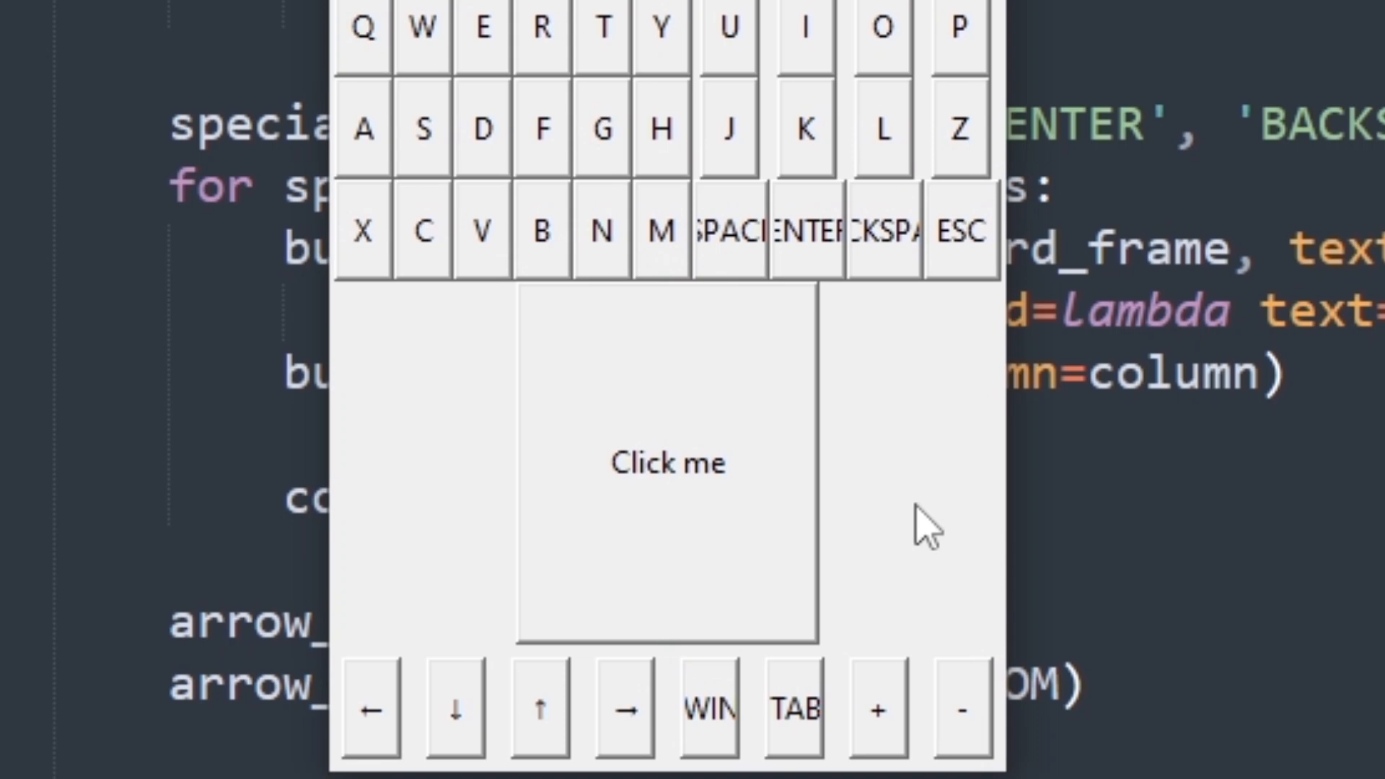
Clear the pending 1920 + calculation in Calculator with the touchpad so it shows 0.
click(669, 463)
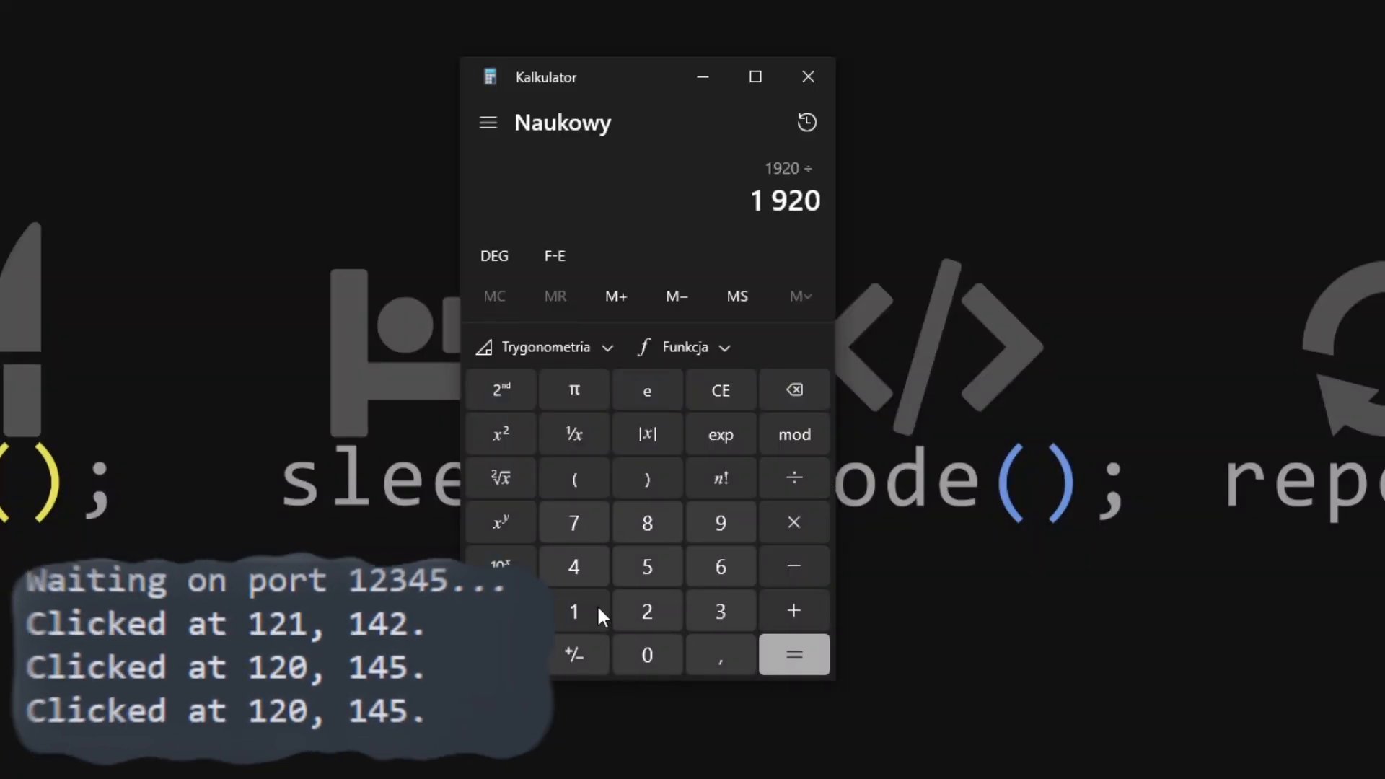
click(791, 655)
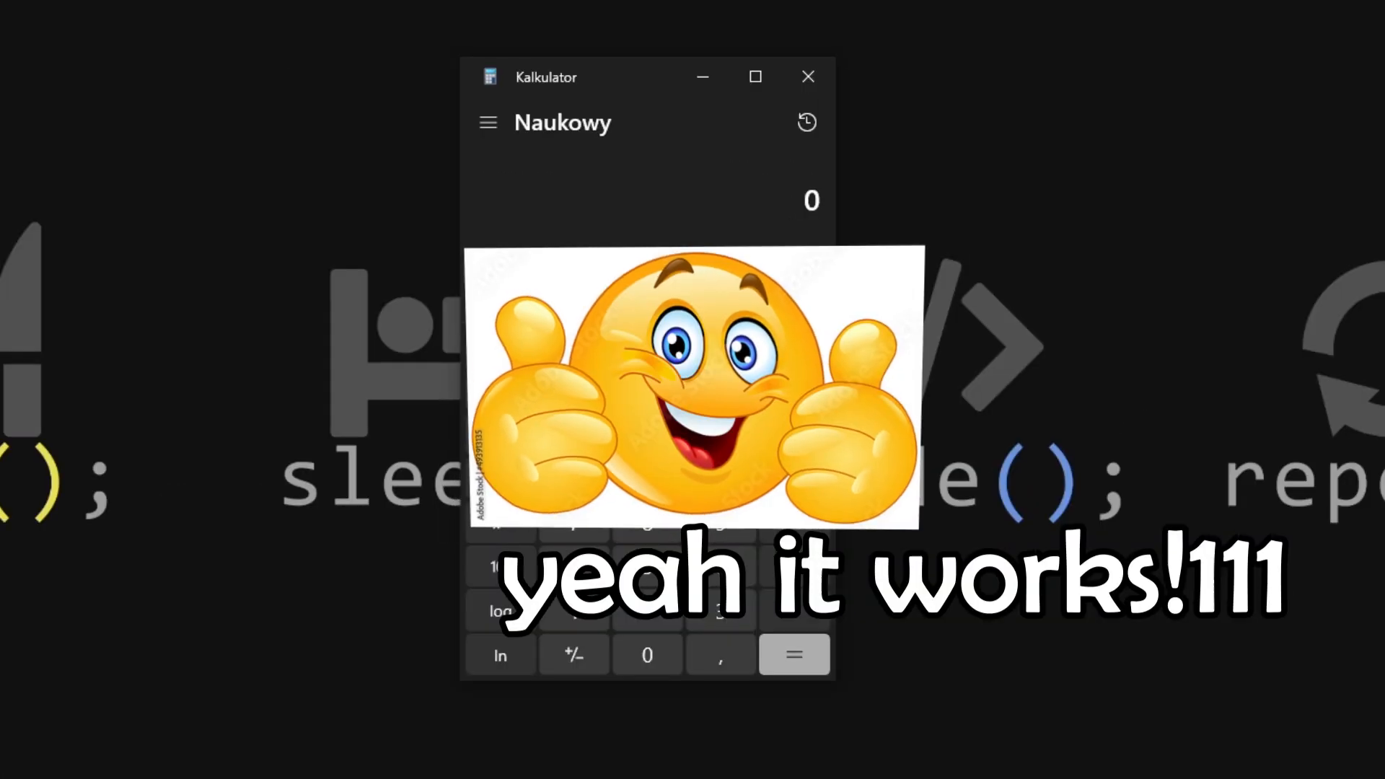
click(792, 654)
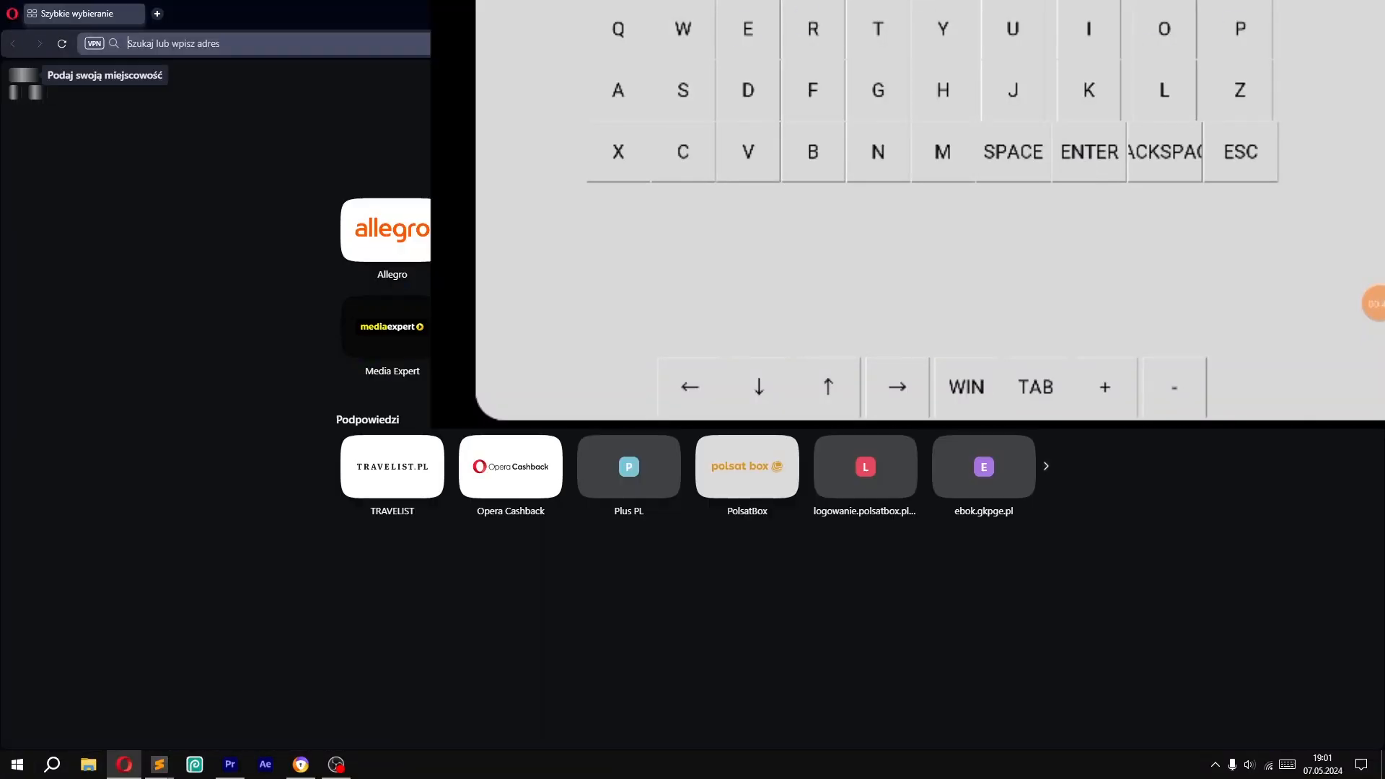
Search Google for 'SUBWAY SU' from Opera's address bar using the virtual keyboard.
text(SUBWAY SU)
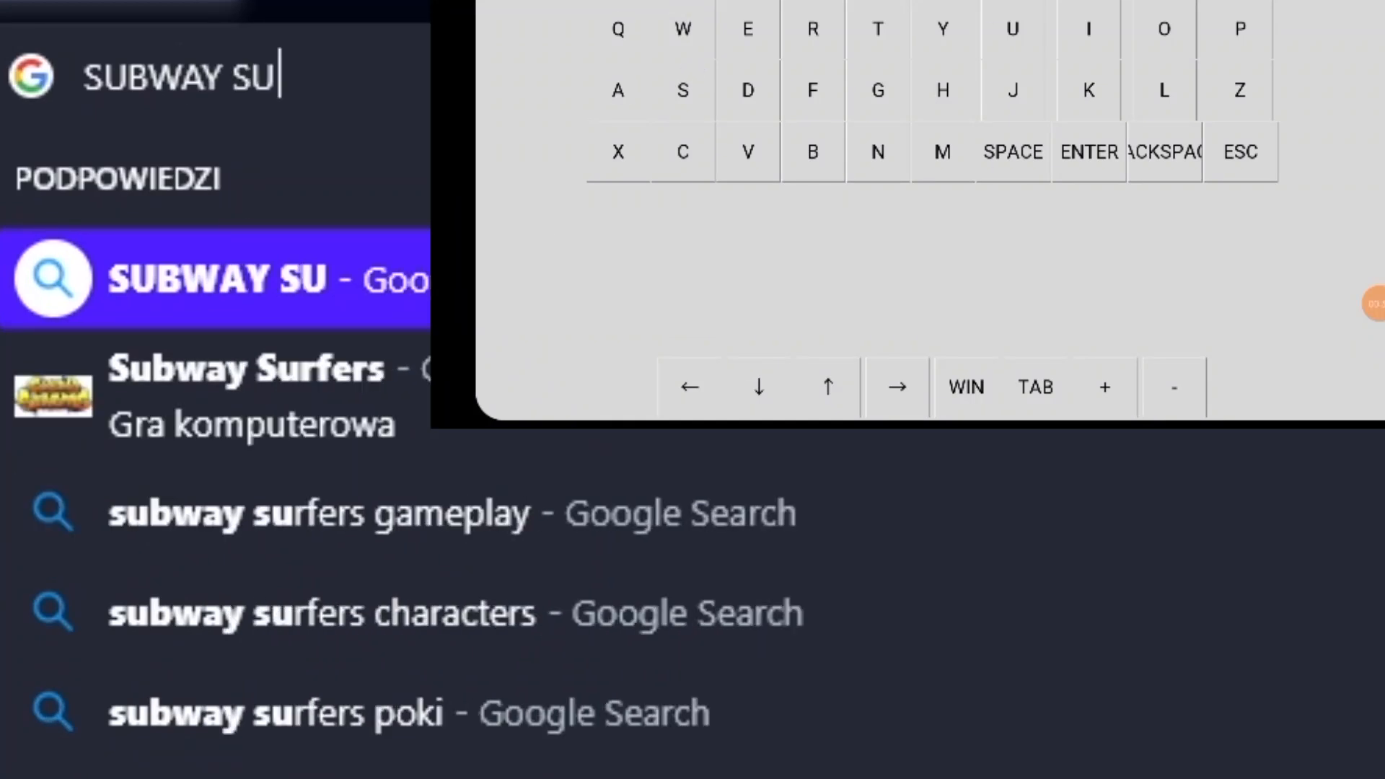
key(enter)
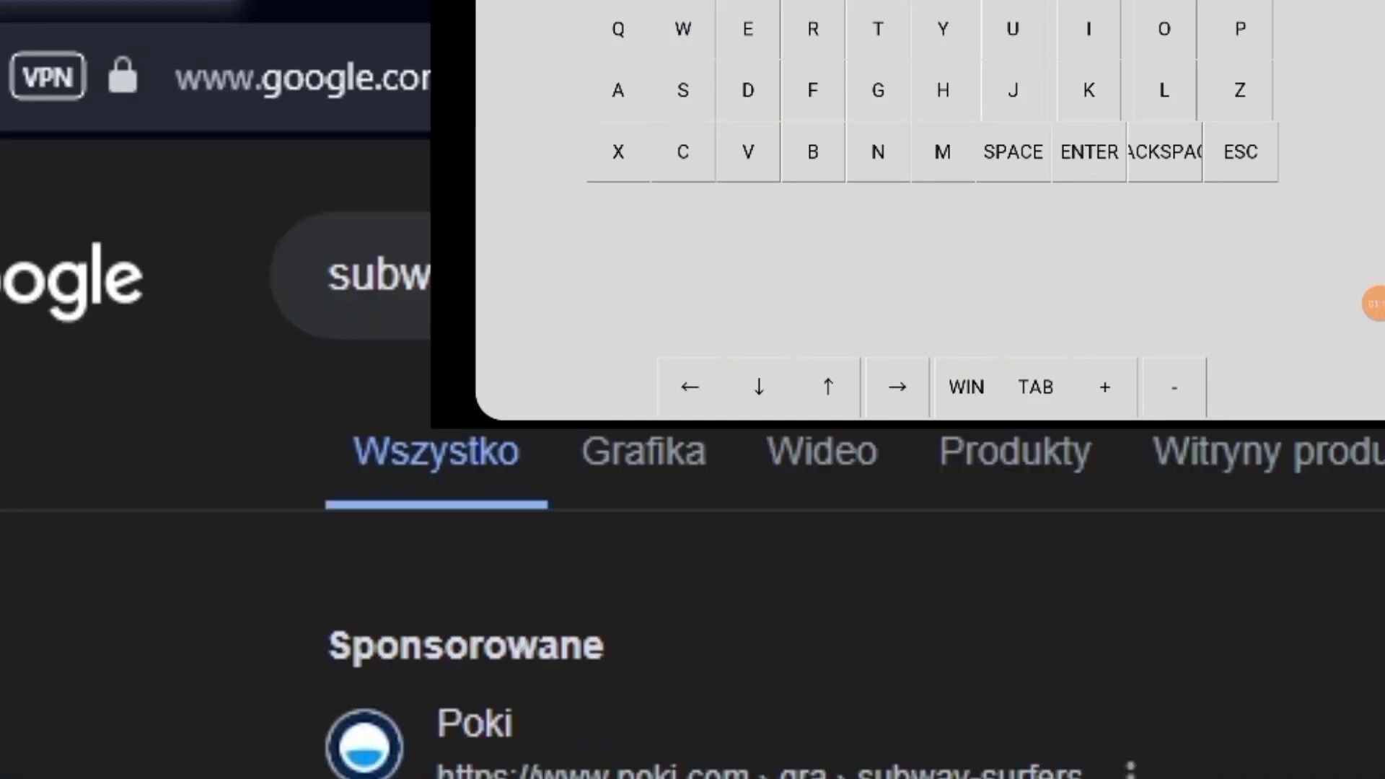